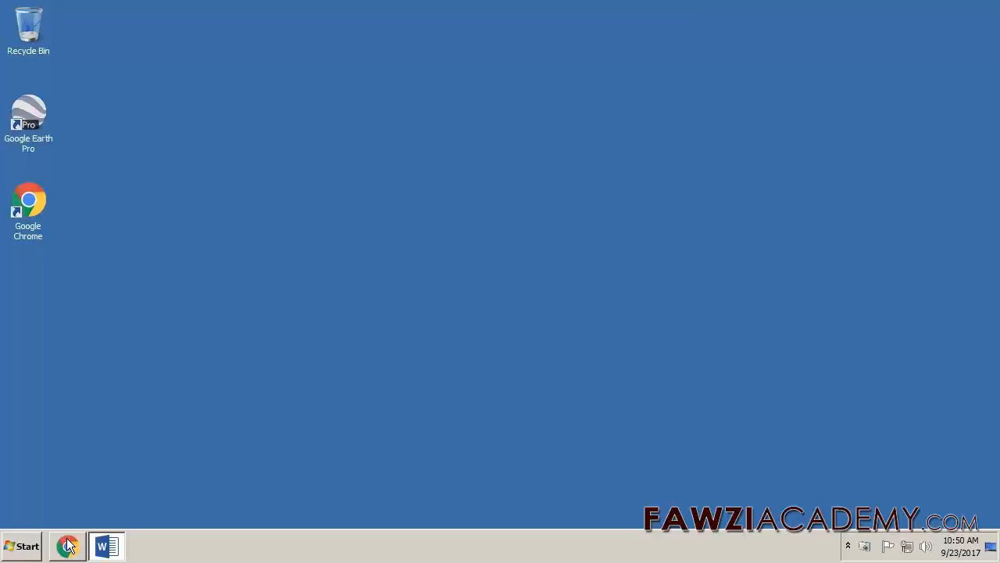
# Launch Google Chrome from its desktop shortcut to a new tab page
pyautogui.click(68, 544)
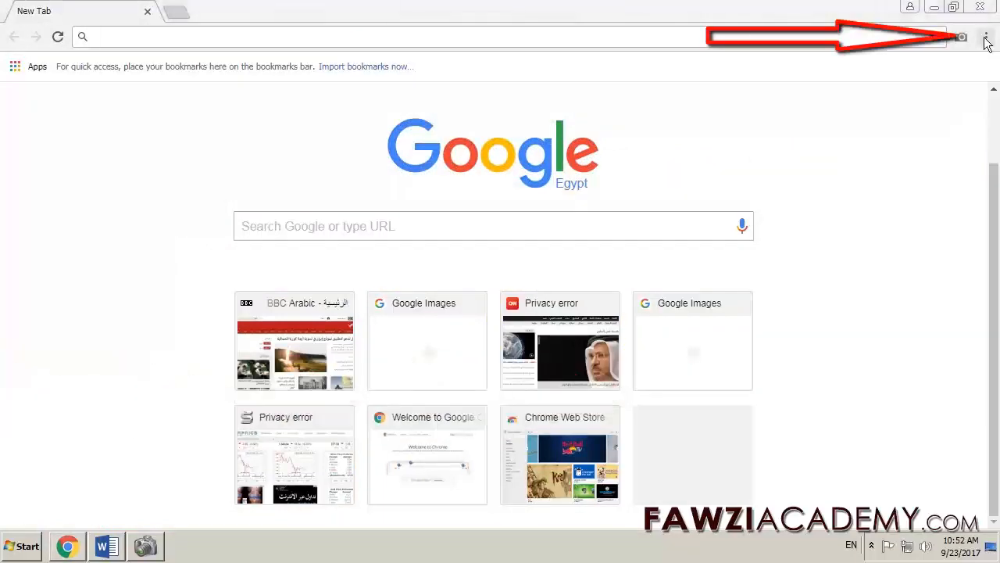
# Navigate via the Chrome menu to Settings > Appearance where Themes is listed
pyautogui.click(985, 37)
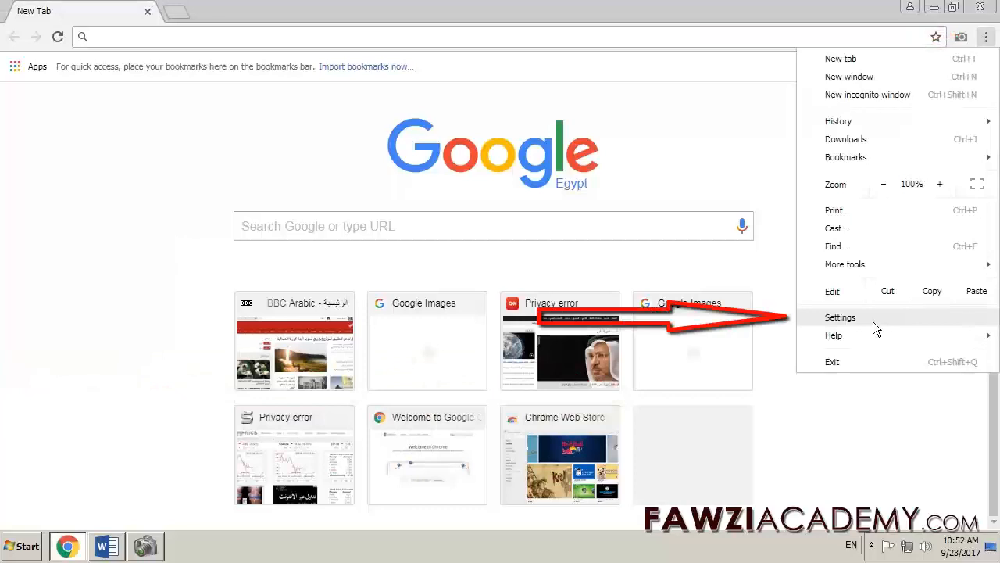
pyautogui.click(840, 316)
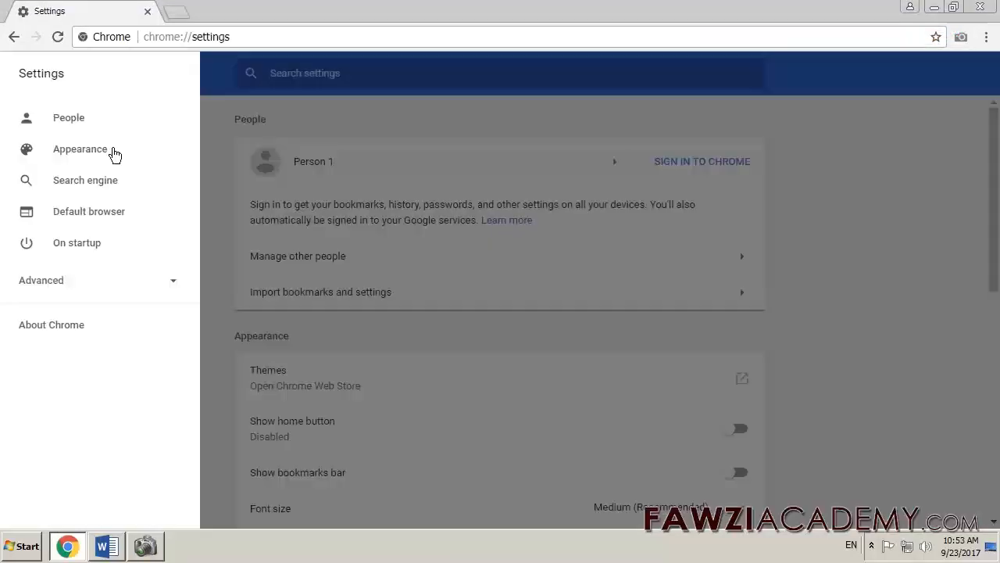
pyautogui.click(79, 149)
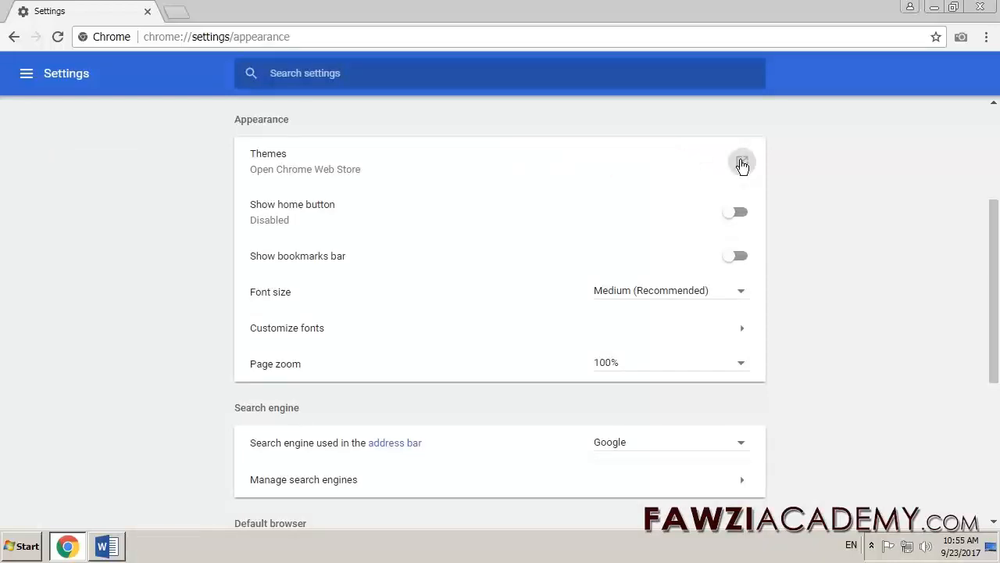
# Install the Flying Paint theme from the Chrome Web Store theme gallery
pyautogui.click(741, 161)
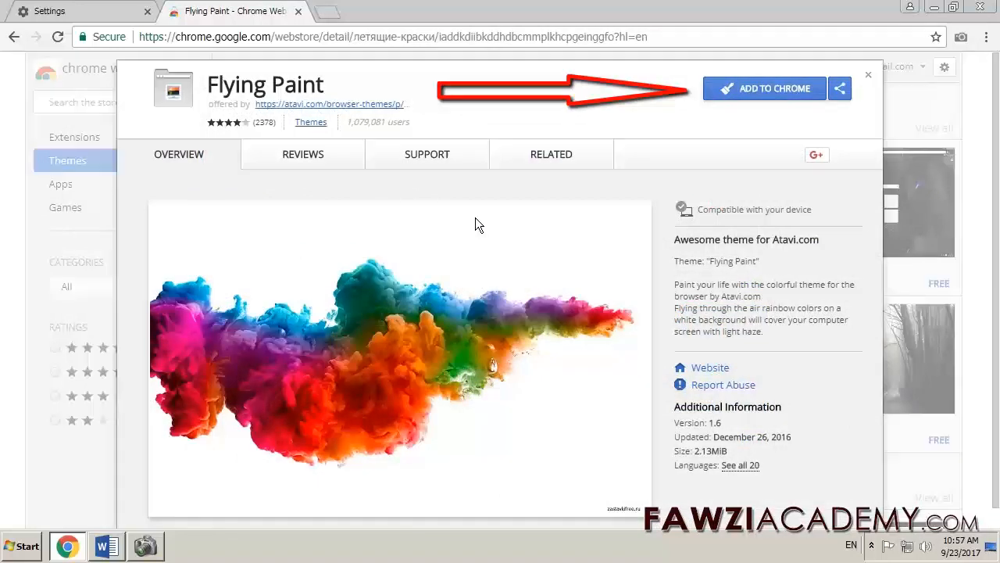
pyautogui.click(764, 88)
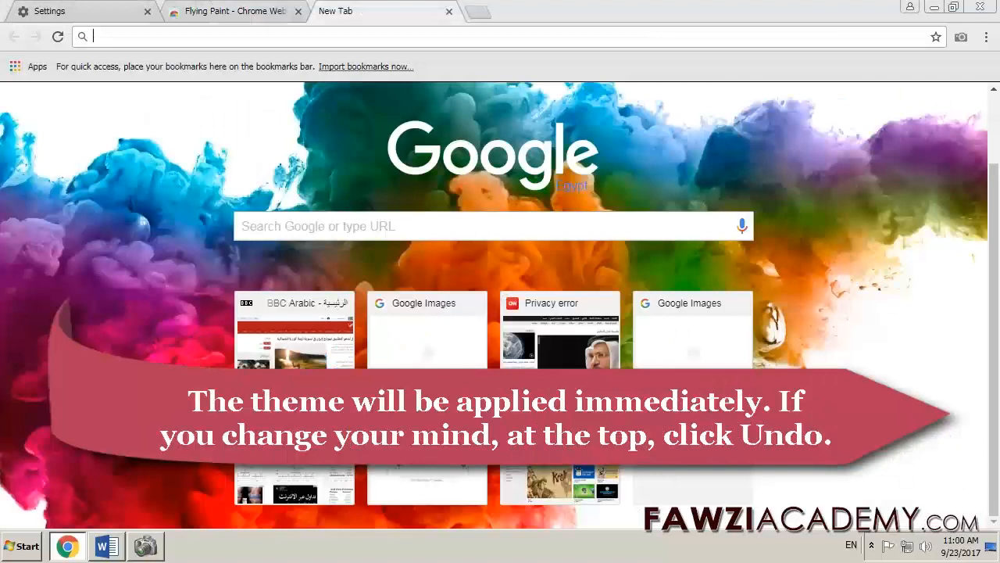
pyautogui.click(234, 11)
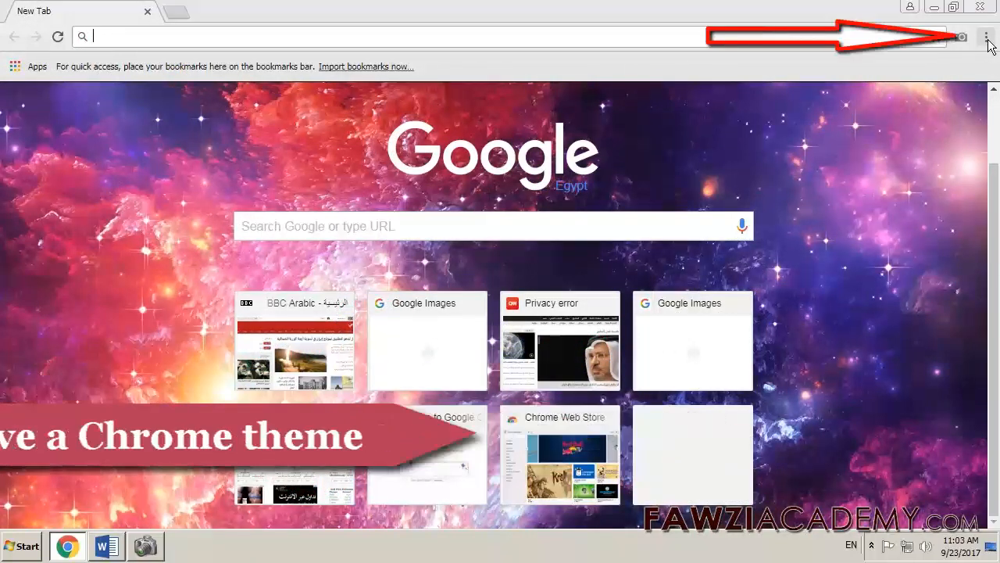
# Reset the theme to default from Settings > Appearance, restoring Chrome's classic look
pyautogui.click(986, 36)
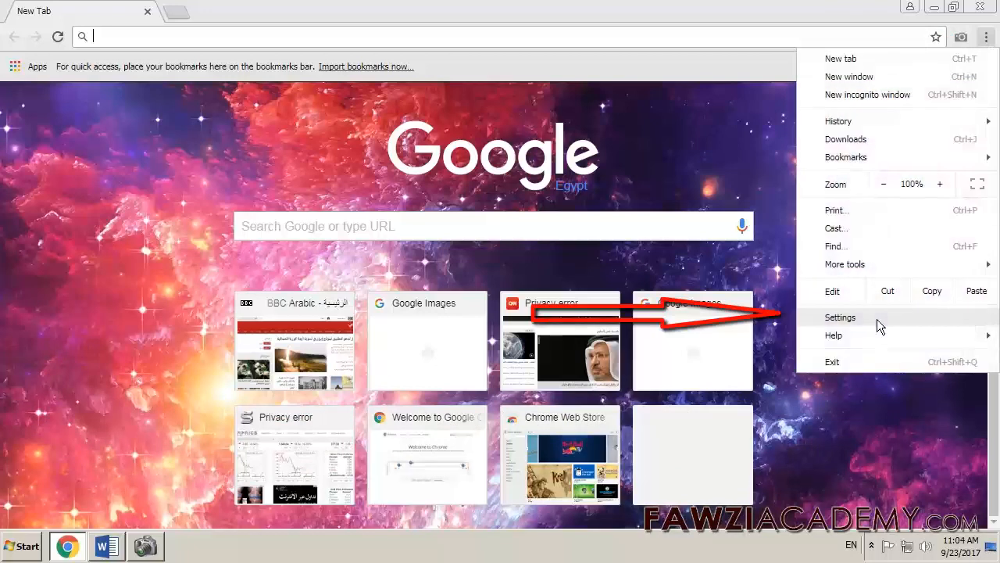
pyautogui.click(841, 316)
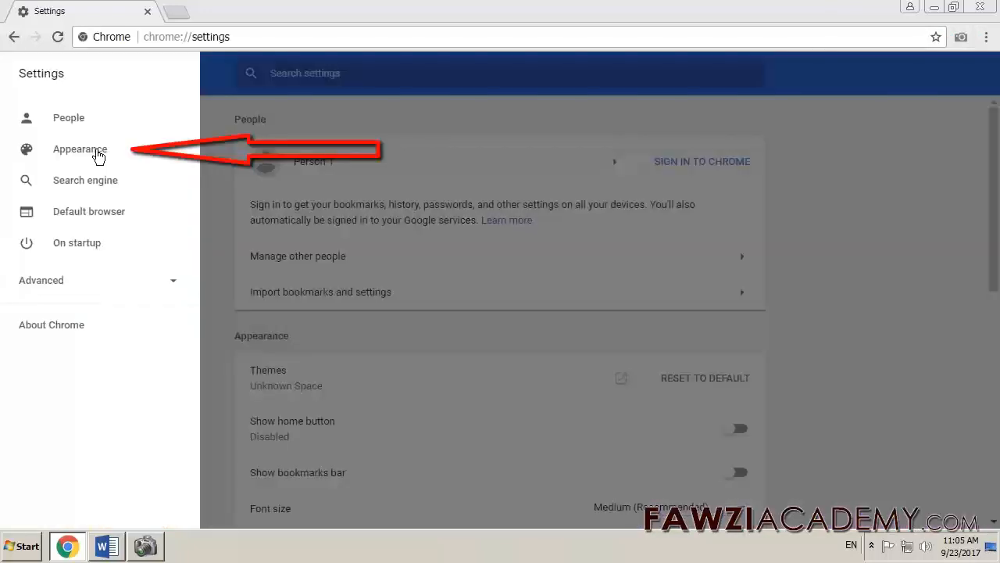
pyautogui.click(79, 150)
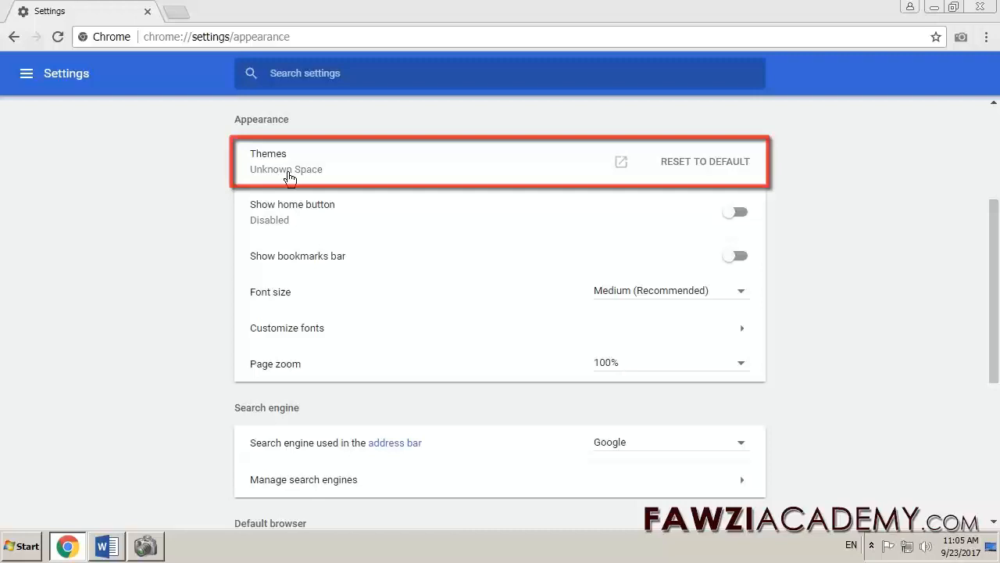
pyautogui.click(703, 161)
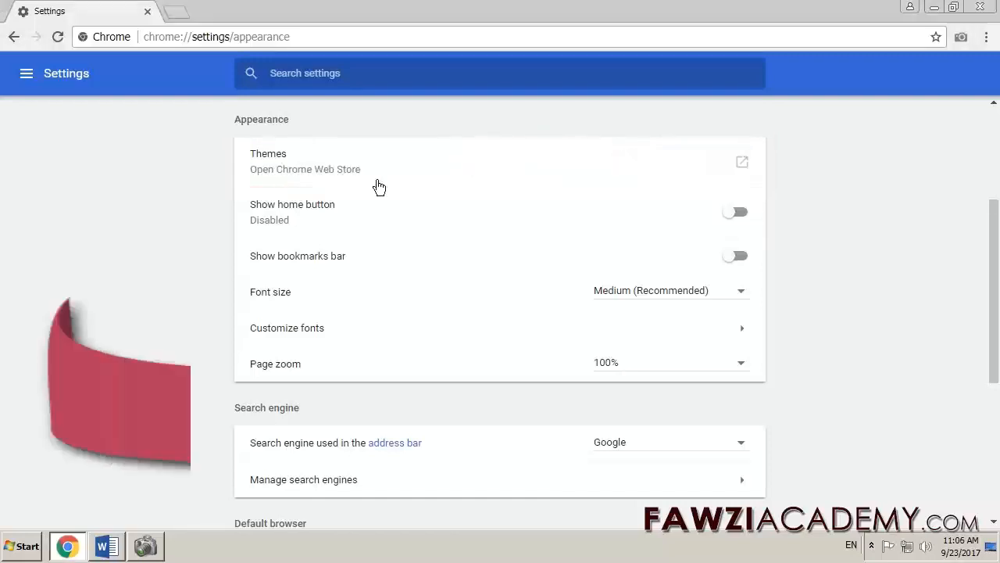